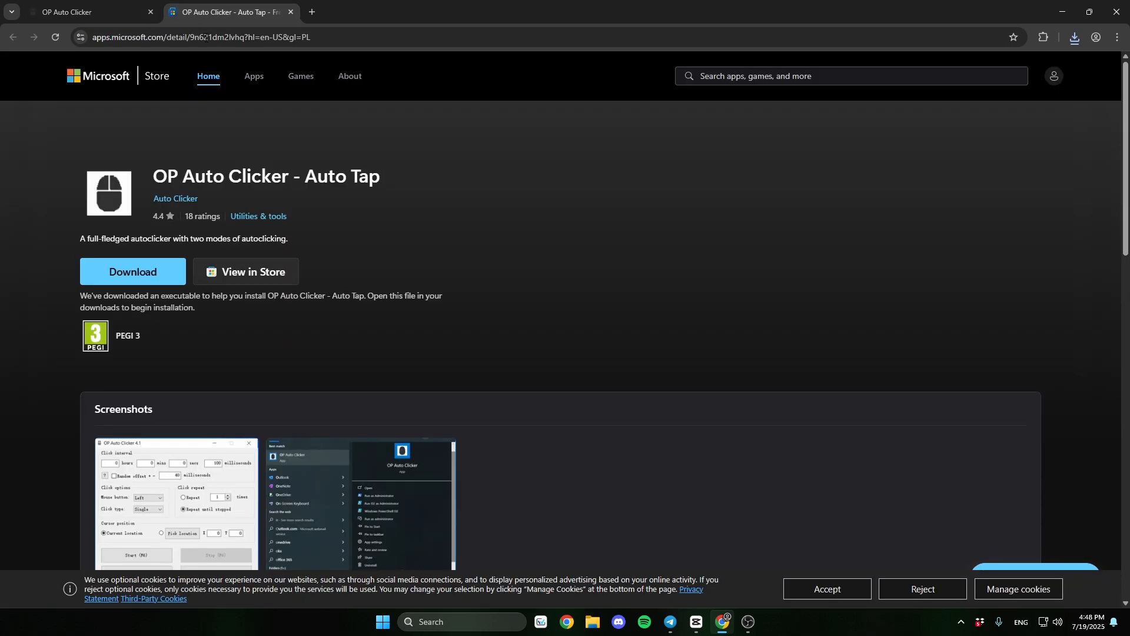
Close the duplicate Store tab and follow the SourceForge AutoClicker download link
{"action": "left_click", "coordinate": [90, 12]}
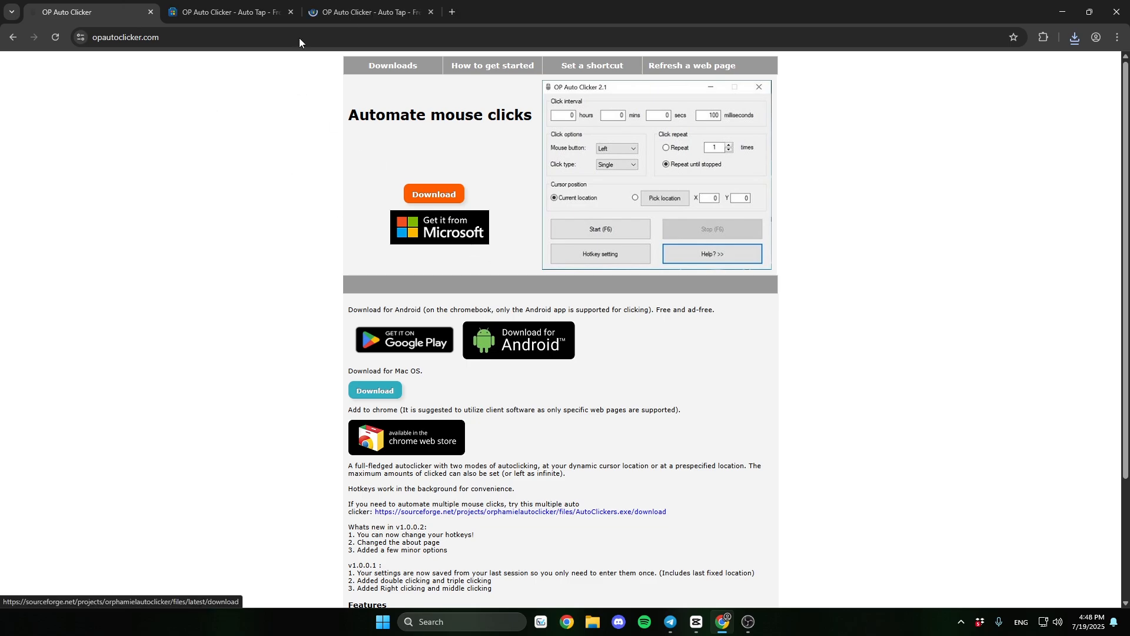
{"action": "left_click", "coordinate": [431, 12]}
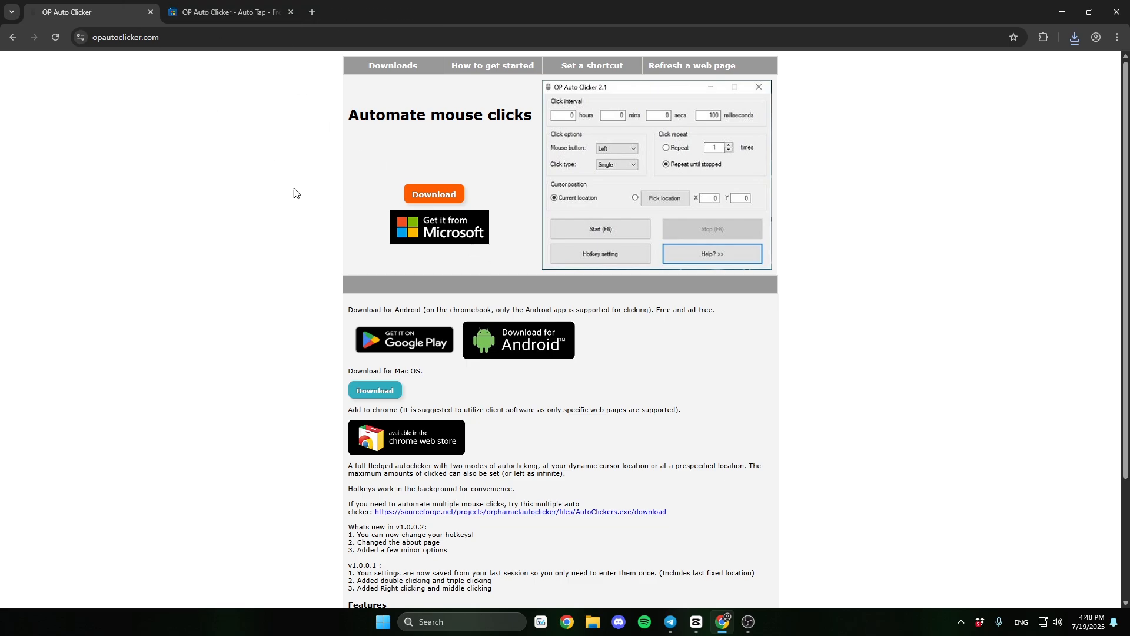
{"action": "left_click", "coordinate": [520, 514]}
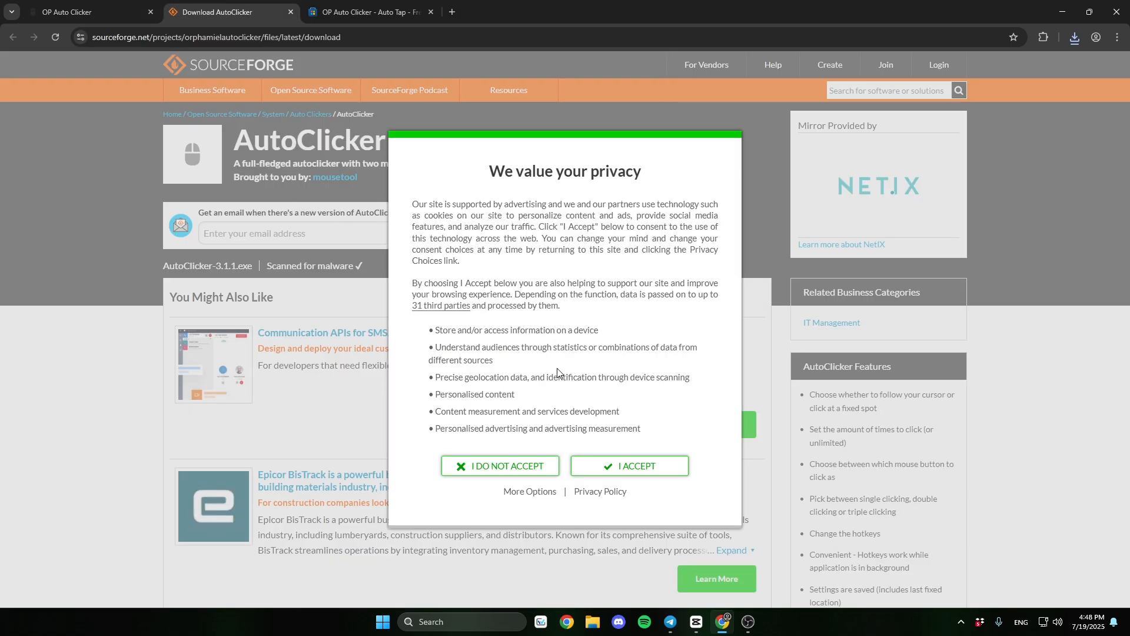
Accept the privacy notice, open AutoClicker-3.1.1.exe from downloads, and allow it to run
{"action": "left_click", "coordinate": [628, 466]}
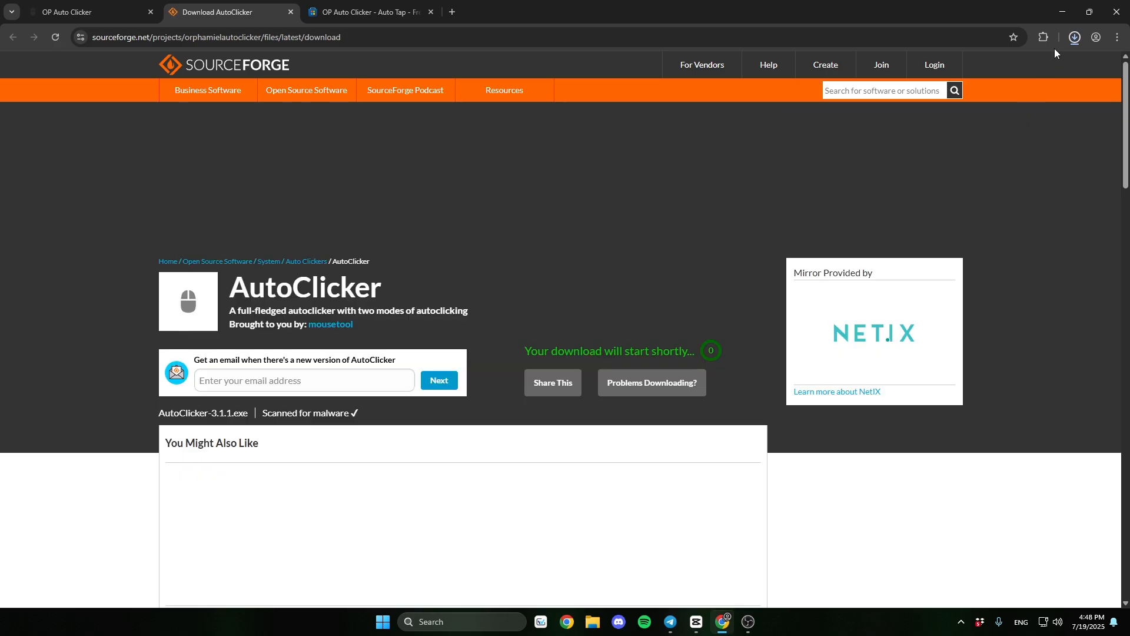
{"action": "left_click", "coordinate": [1073, 37]}
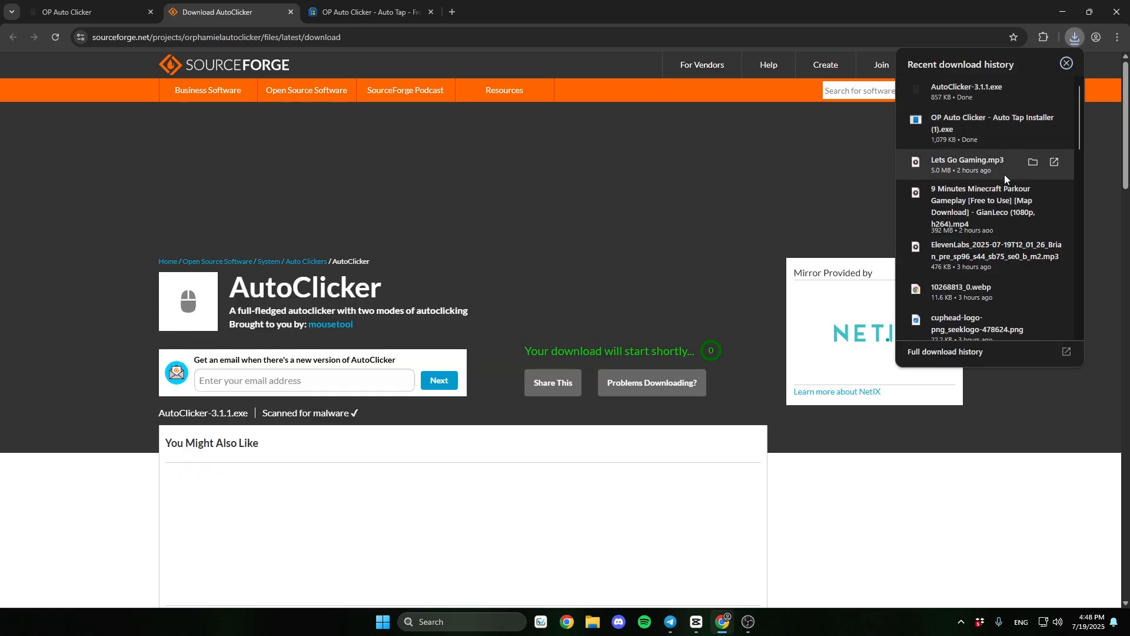
{"action": "left_click", "coordinate": [966, 87]}
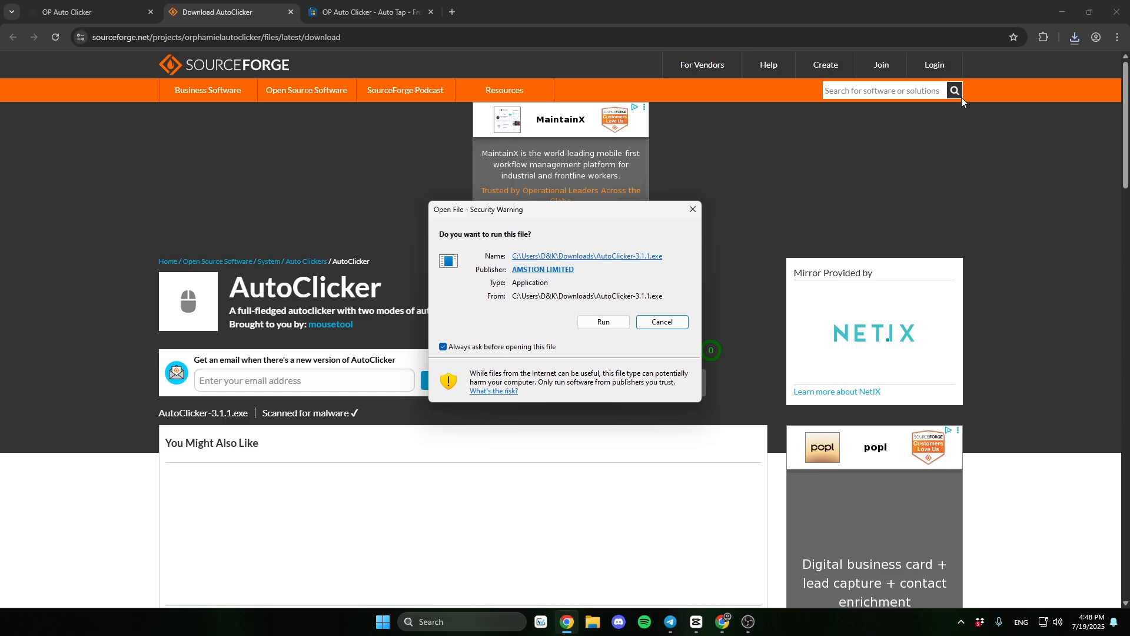
{"action": "left_click", "coordinate": [603, 322]}
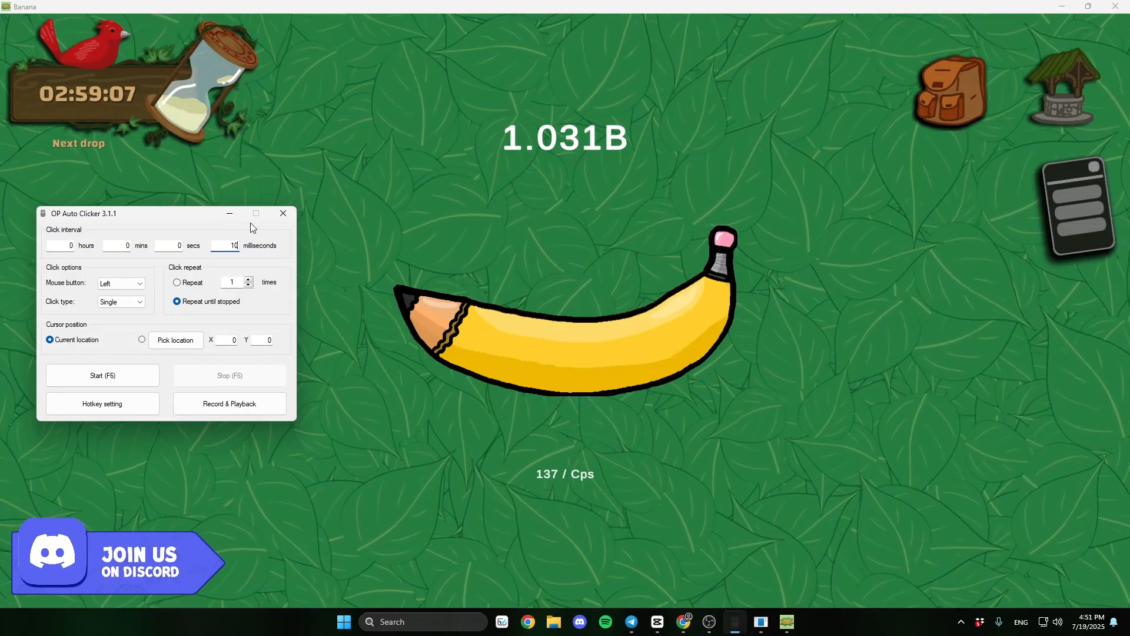
Start auto-clicking on the banana at 10 ms, then stop it
{"action": "left_click", "coordinate": [101, 375]}
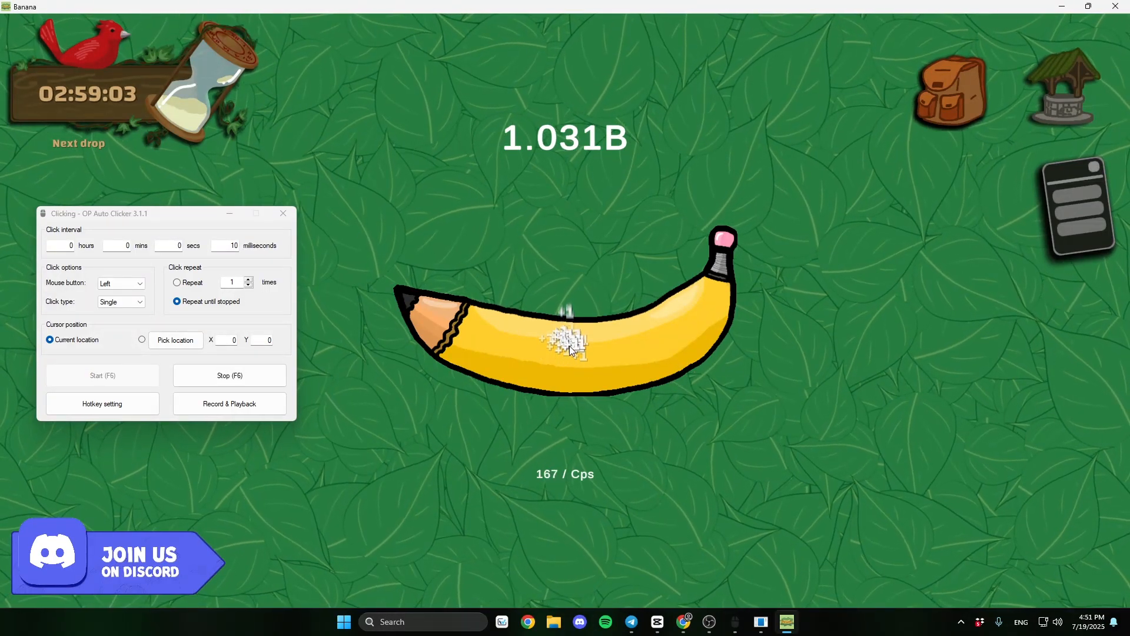
{"action": "left_click", "coordinate": [229, 375]}
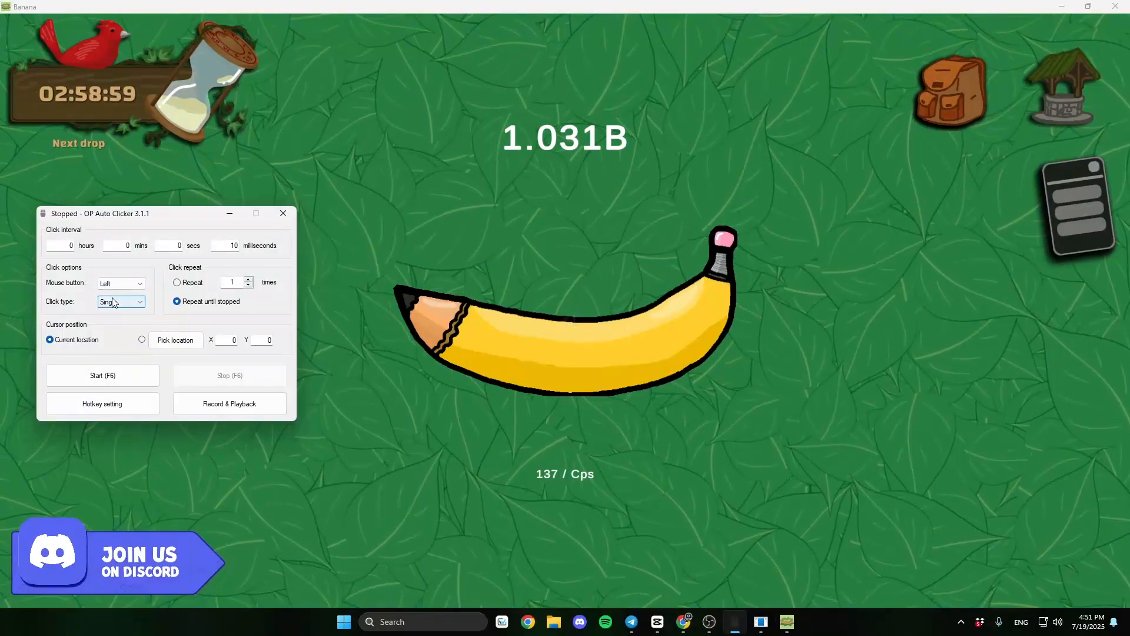
{"action": "left_click", "coordinate": [120, 301]}
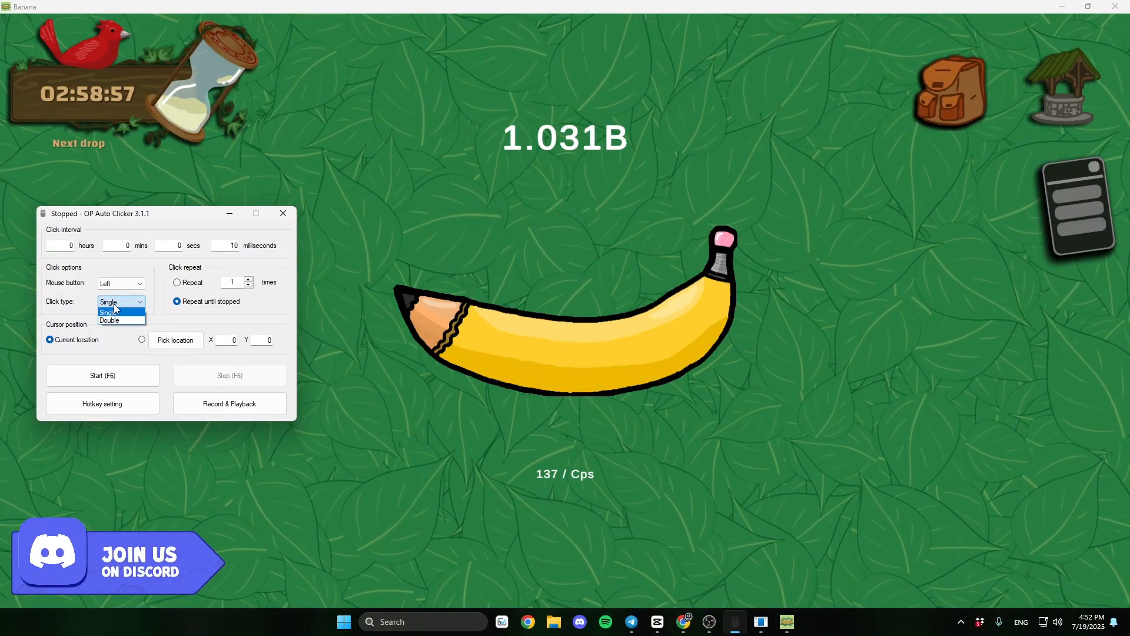
{"action": "left_click", "coordinate": [117, 301]}
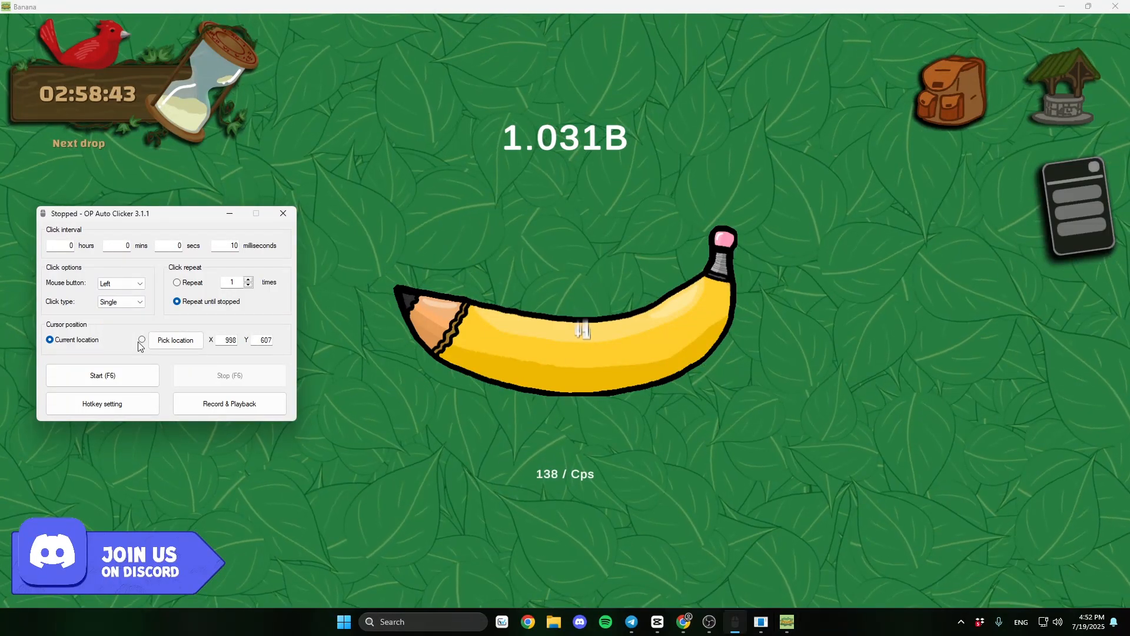